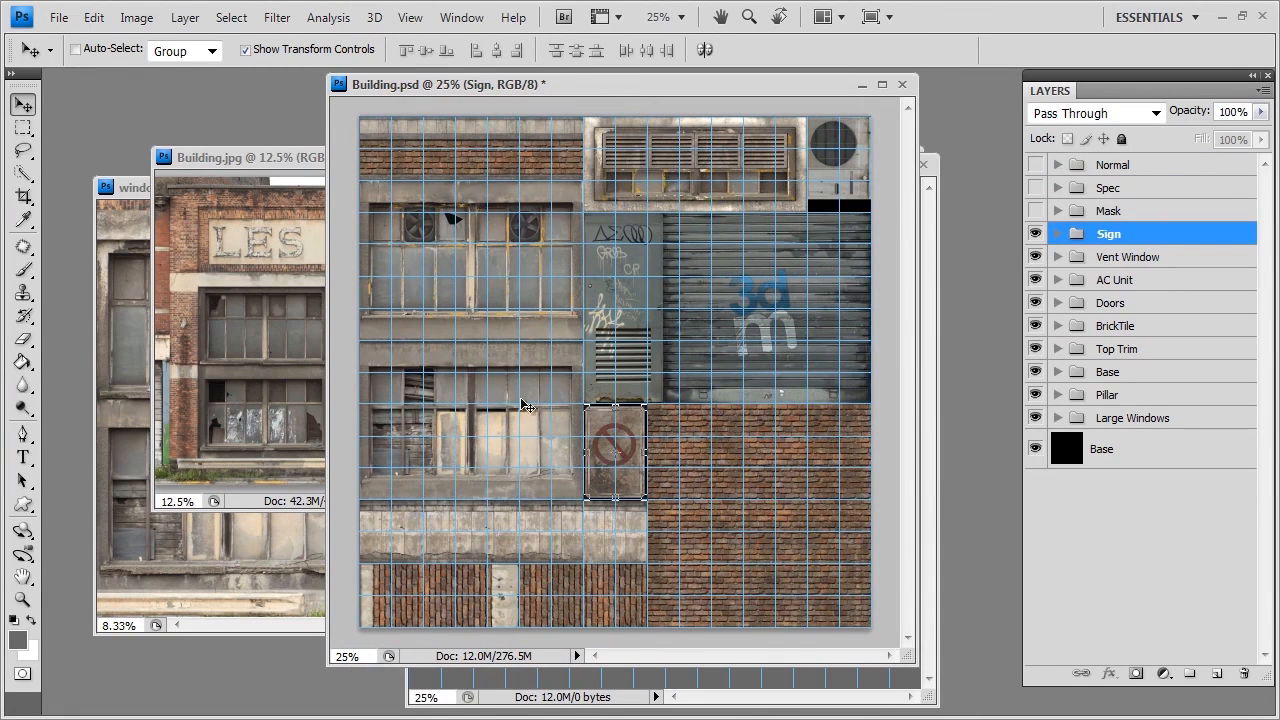
{"action": "mouse_move", "coordinate": [492, 244]}
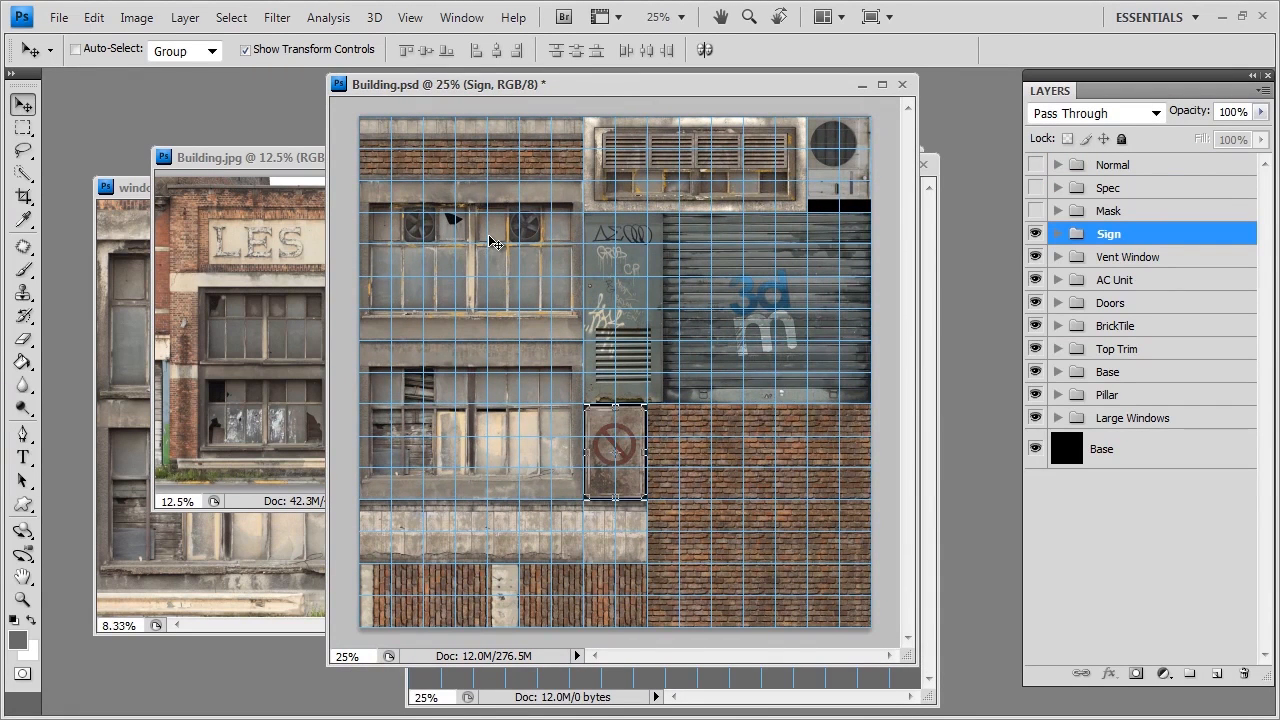
{"action": "mouse_move", "coordinate": [528, 212]}
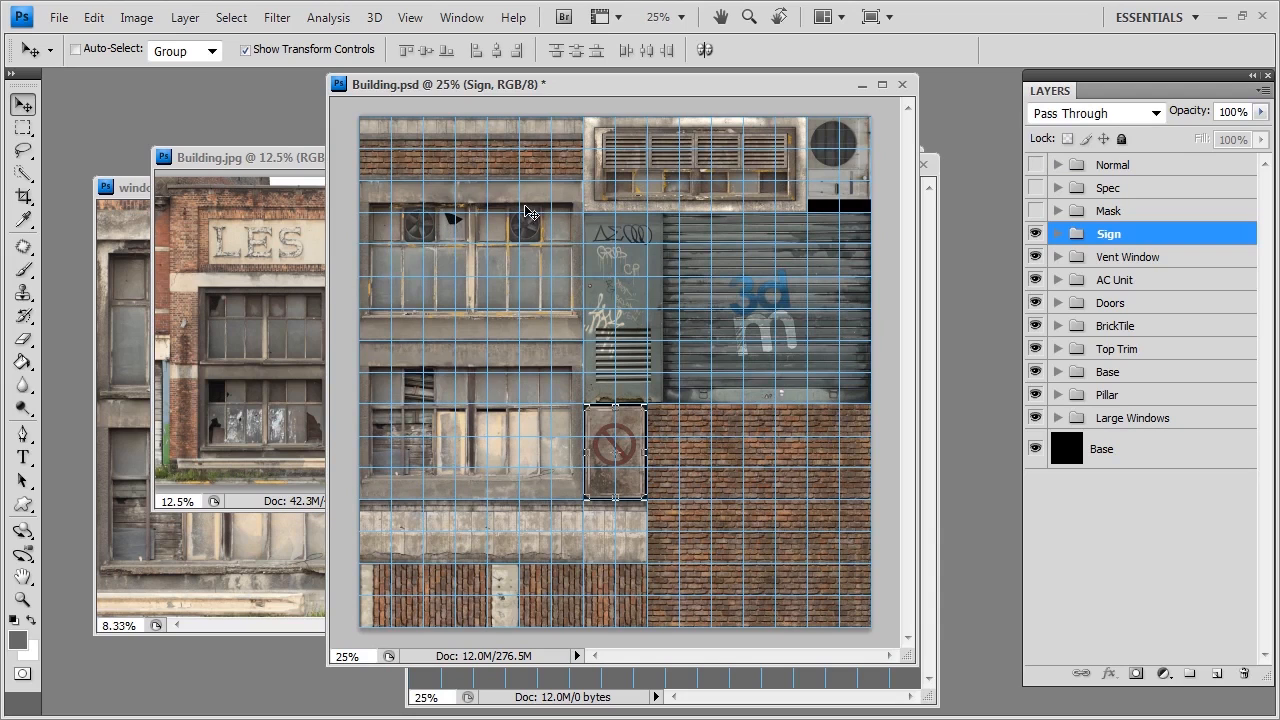
{"action": "mouse_move", "coordinate": [258, 324]}
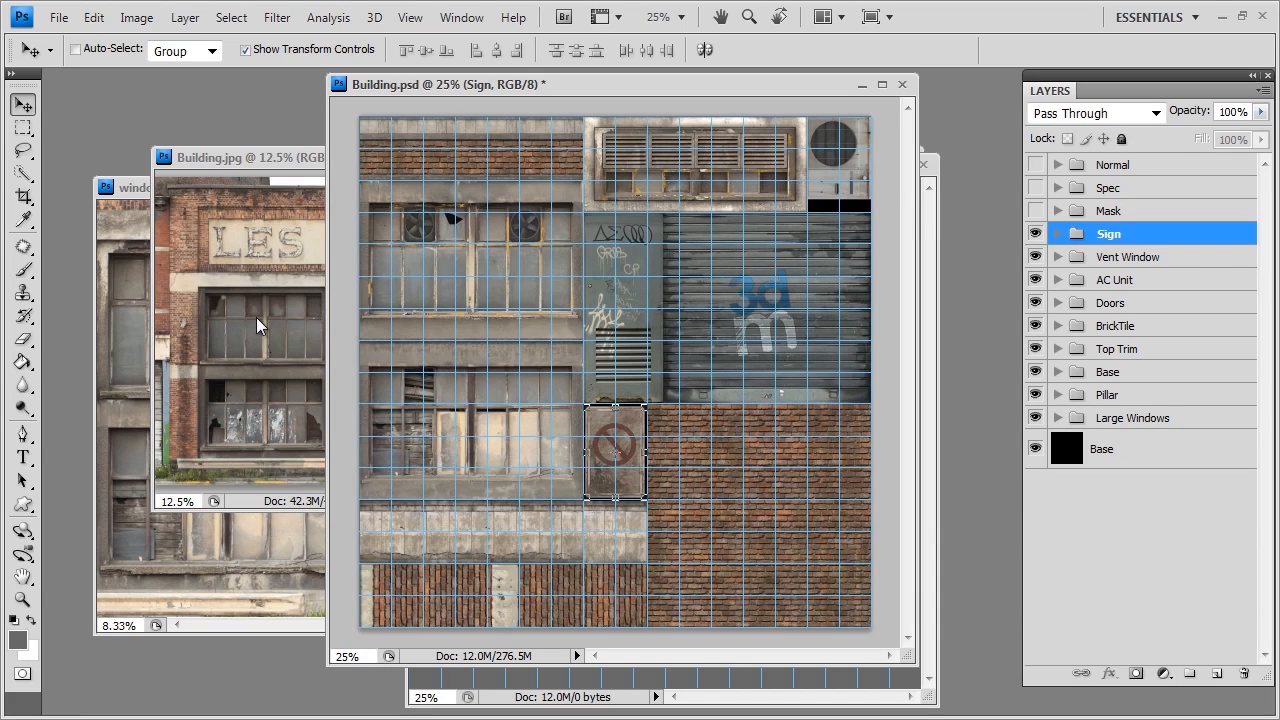
{"action": "mouse_move", "coordinate": [408, 186]}
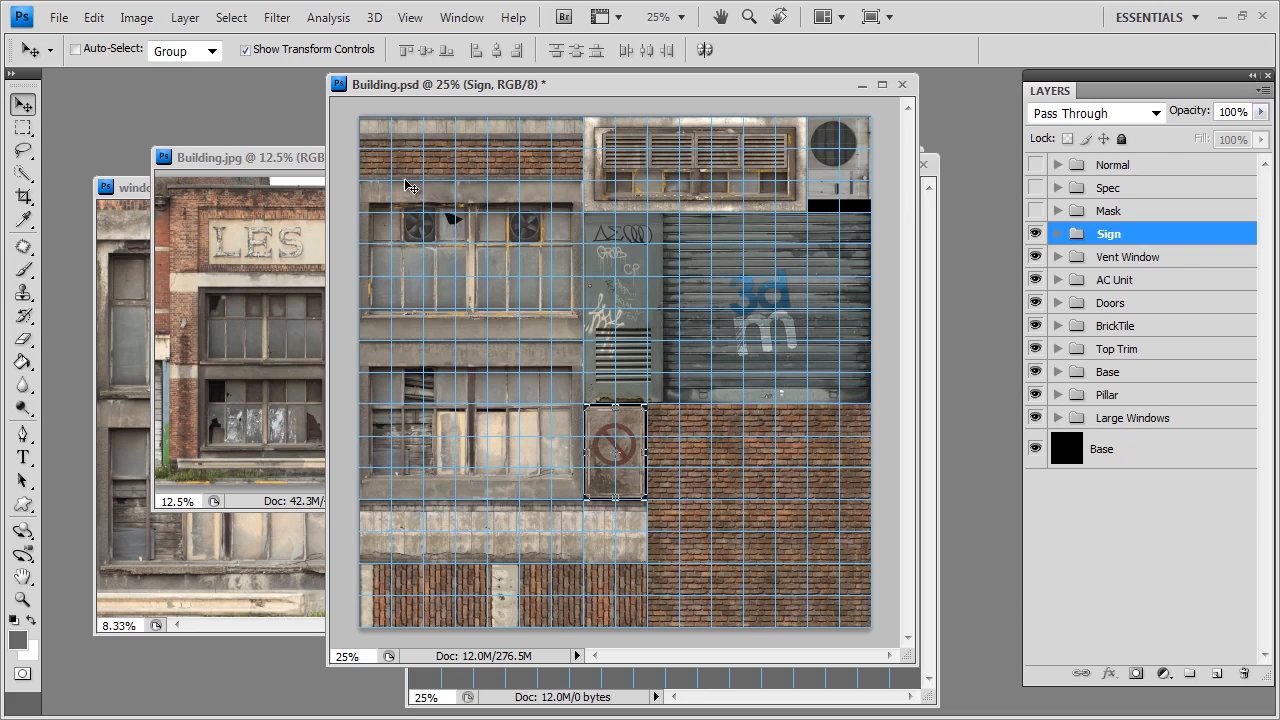
{"action": "mouse_move", "coordinate": [844, 92]}
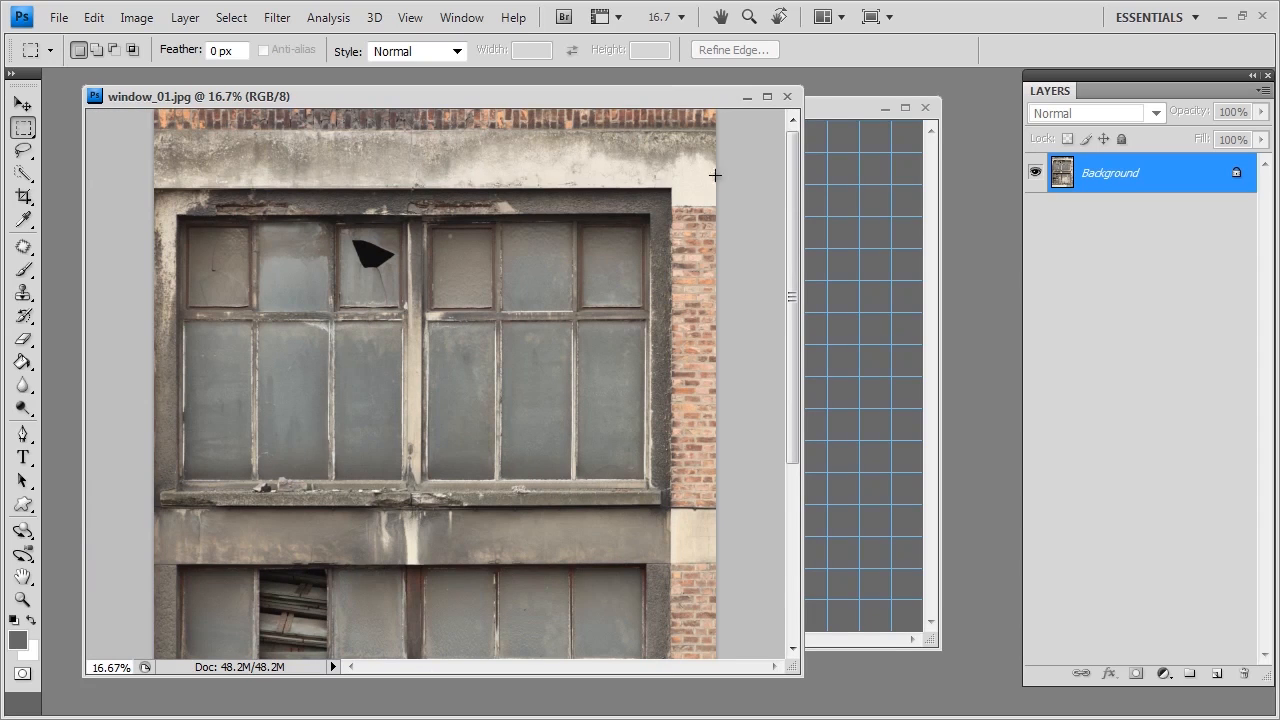
{"action": "mouse_move", "coordinate": [388, 148]}
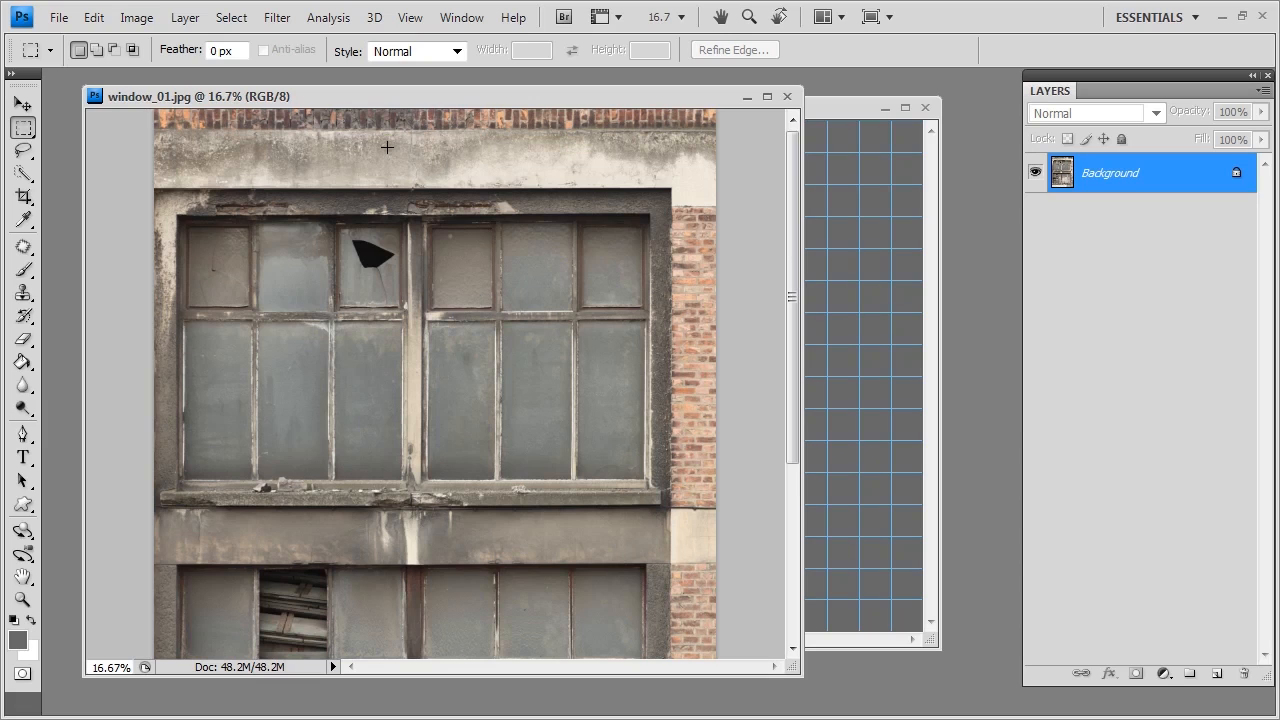
{"action": "mouse_move", "coordinate": [654, 264]}
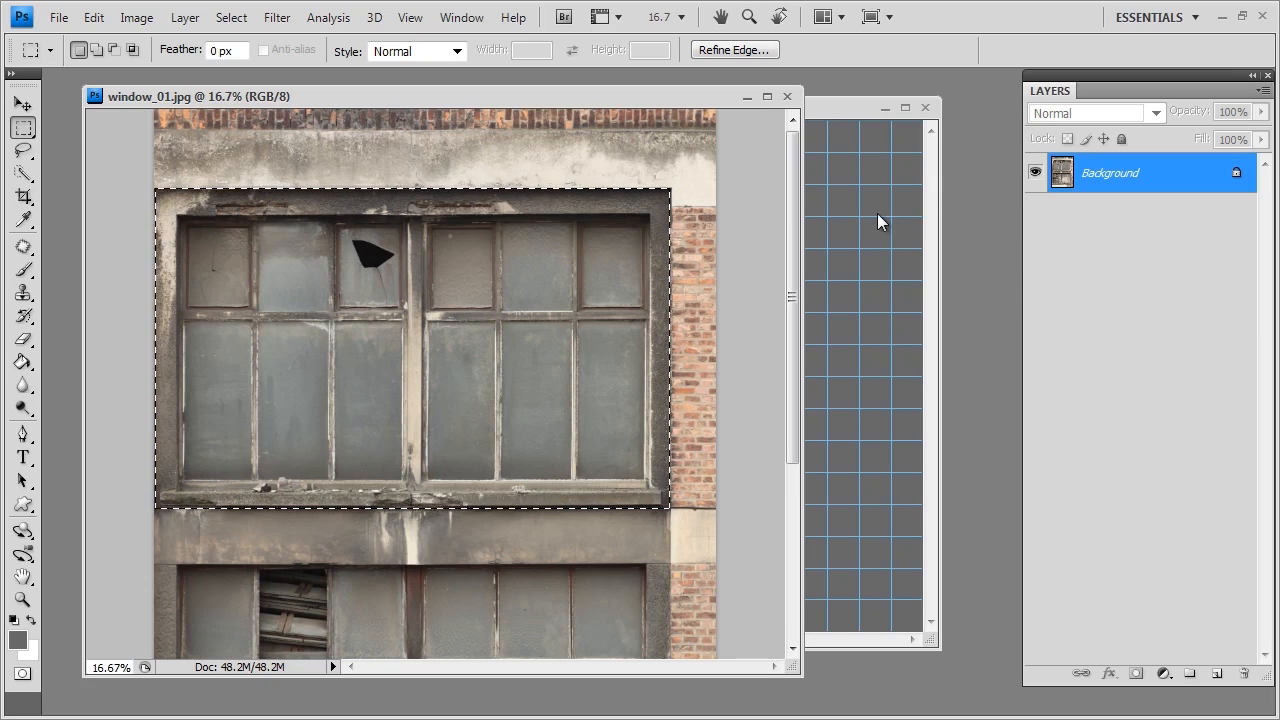
Step: Copy the upper window and paste it into Untitled-1 as Layer 1 at 33.1% scale
{"action": "left_click", "coordinate": [16, 104]}
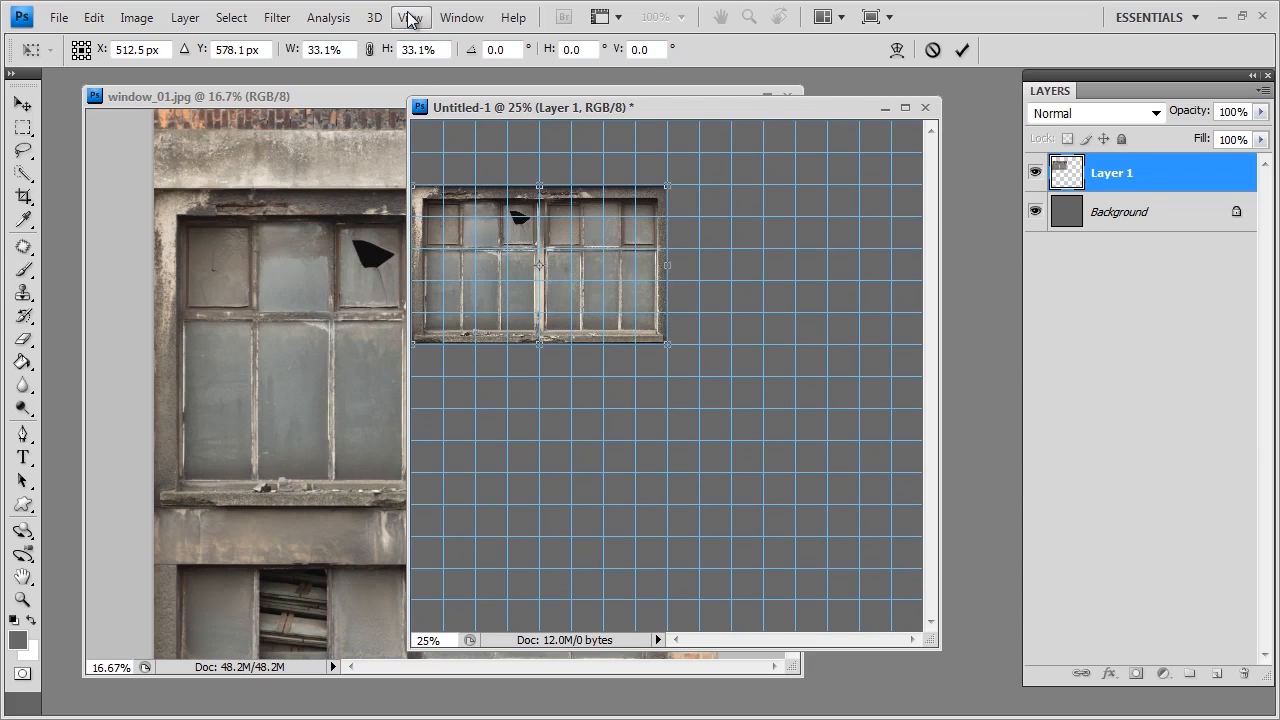
{"action": "left_click", "coordinate": [408, 16]}
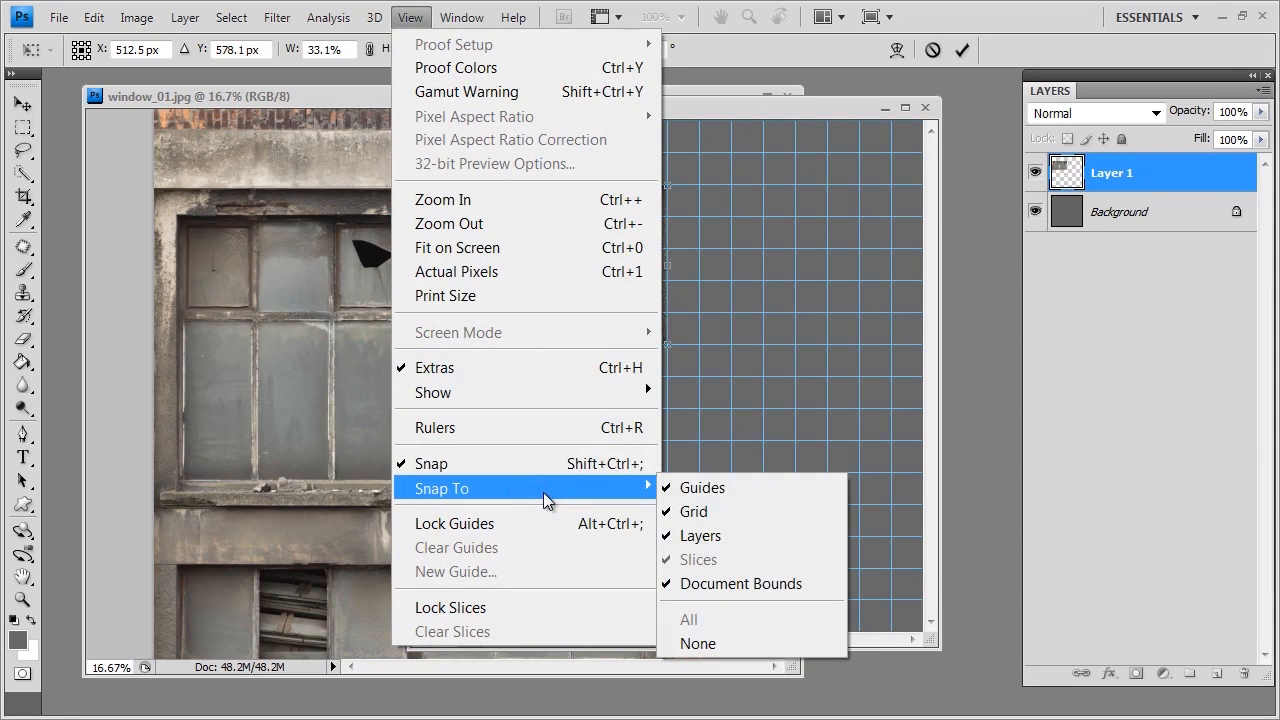
{"action": "mouse_move", "coordinate": [780, 596]}
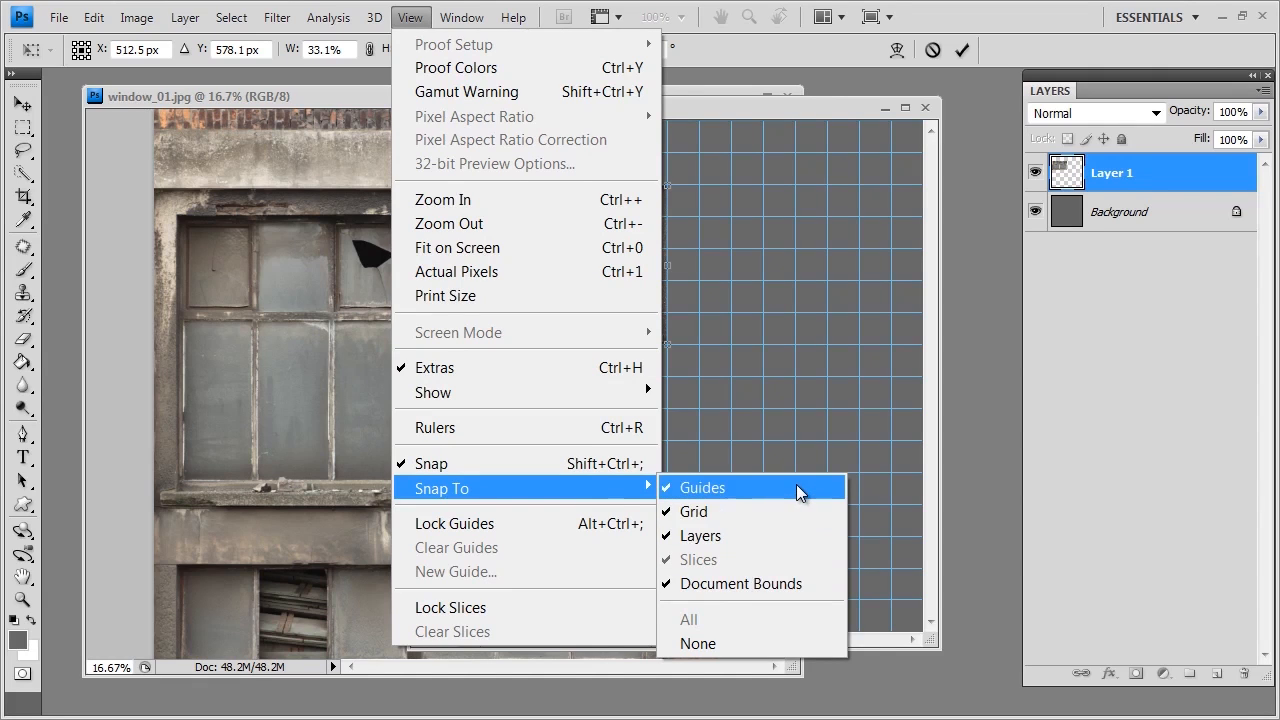
{"action": "mouse_move", "coordinate": [812, 600]}
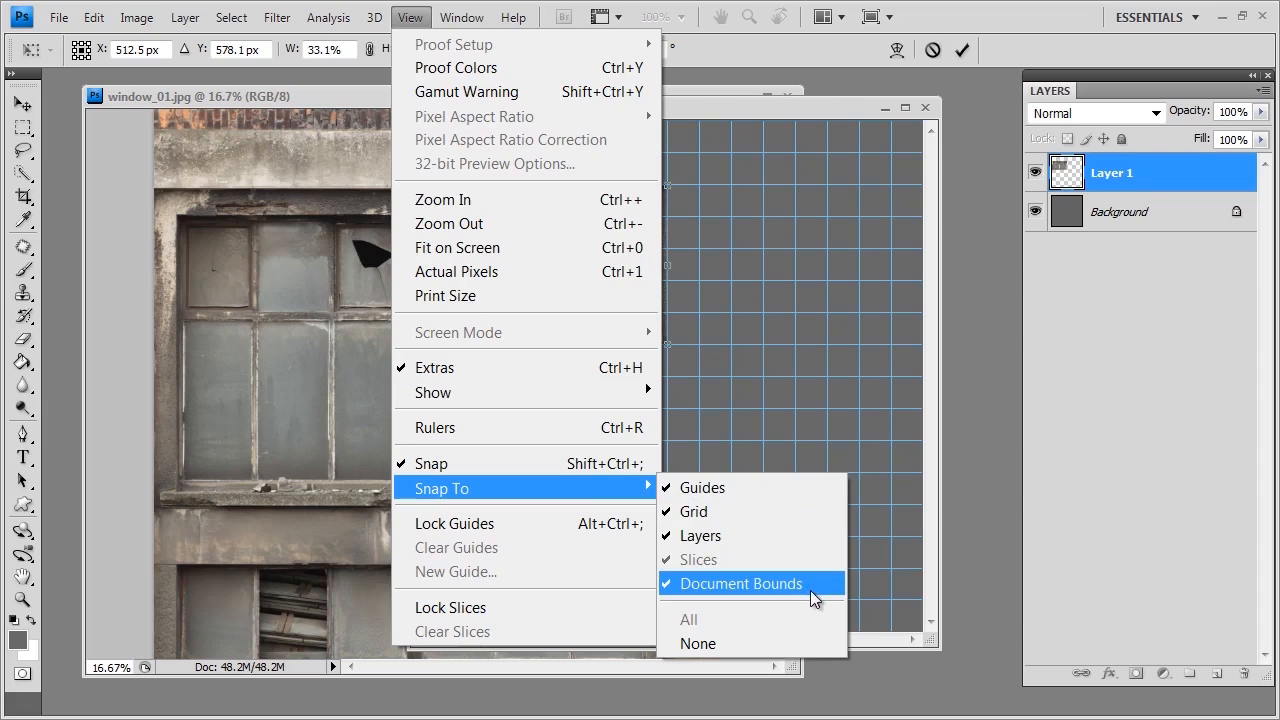
{"action": "mouse_move", "coordinate": [824, 588]}
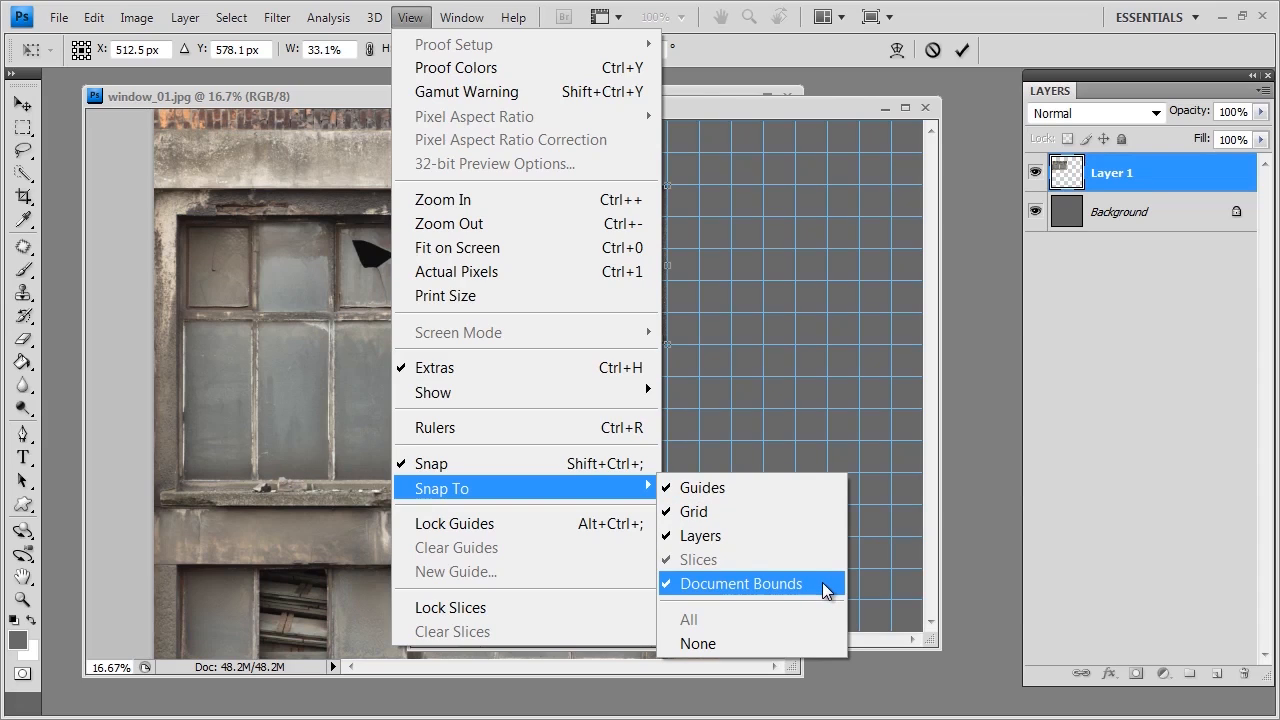
{"action": "mouse_move", "coordinate": [692, 512]}
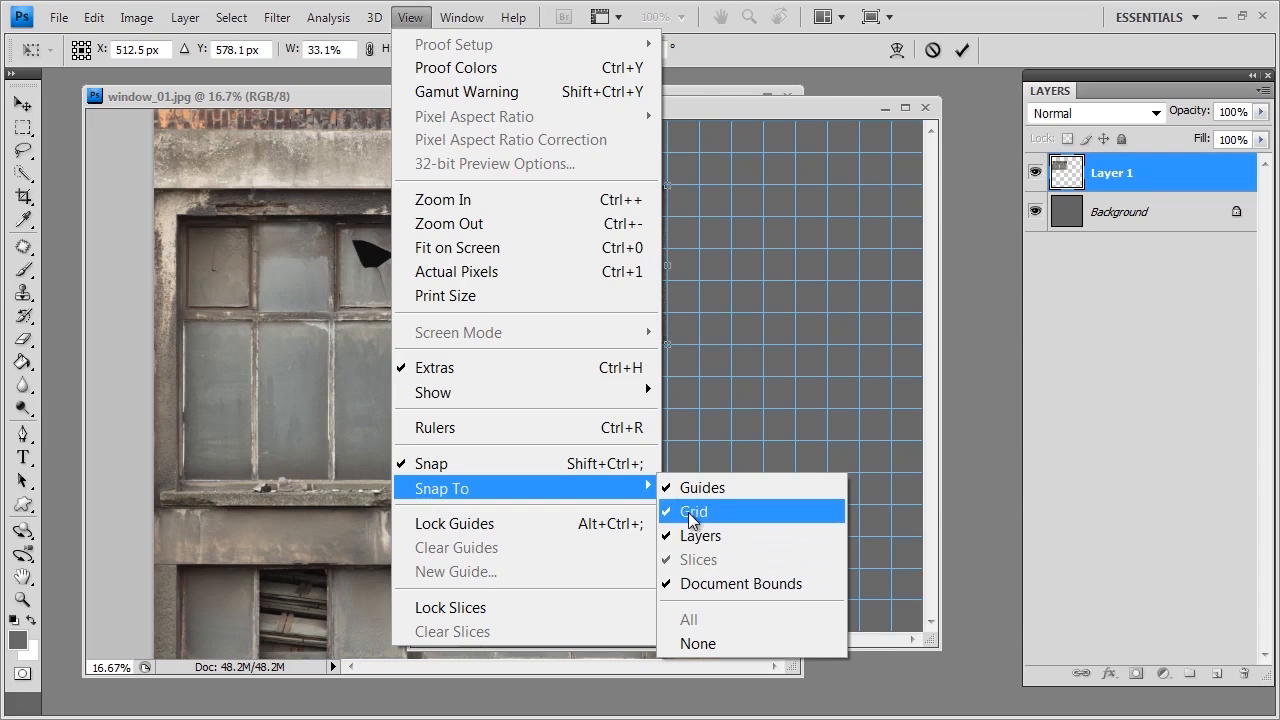
{"action": "left_click", "coordinate": [694, 512]}
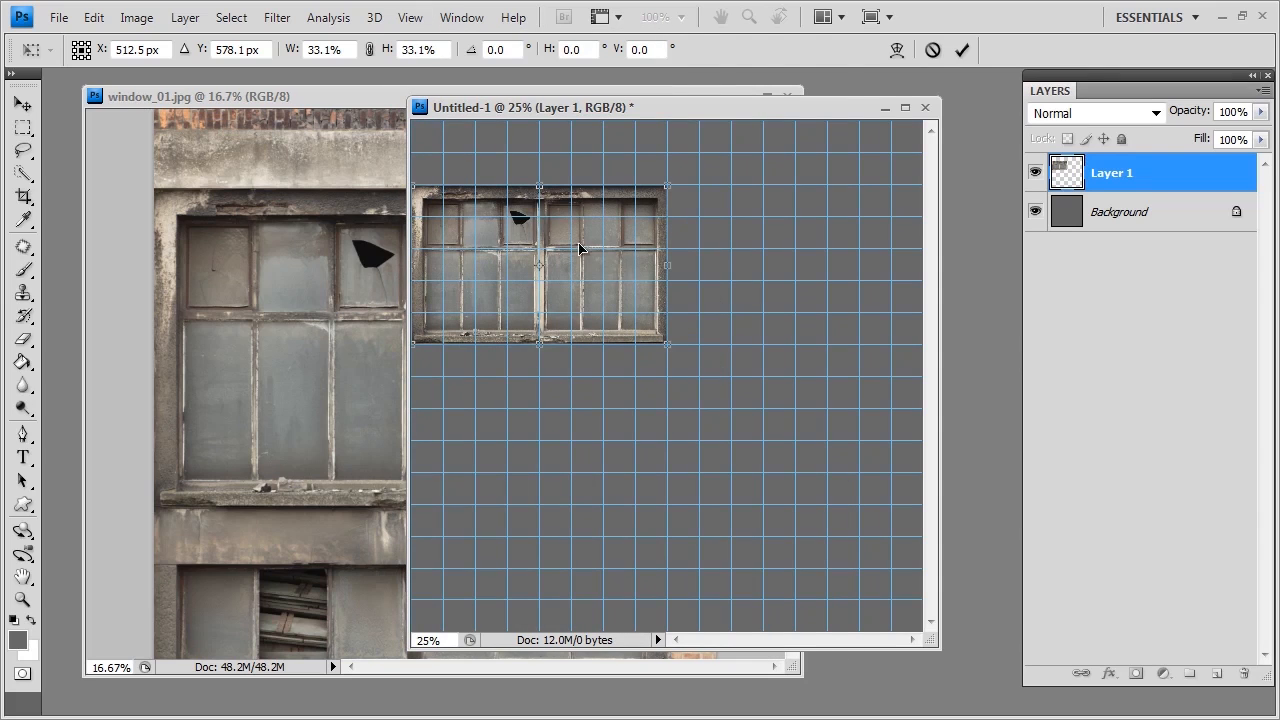
{"action": "mouse_move", "coordinate": [632, 262]}
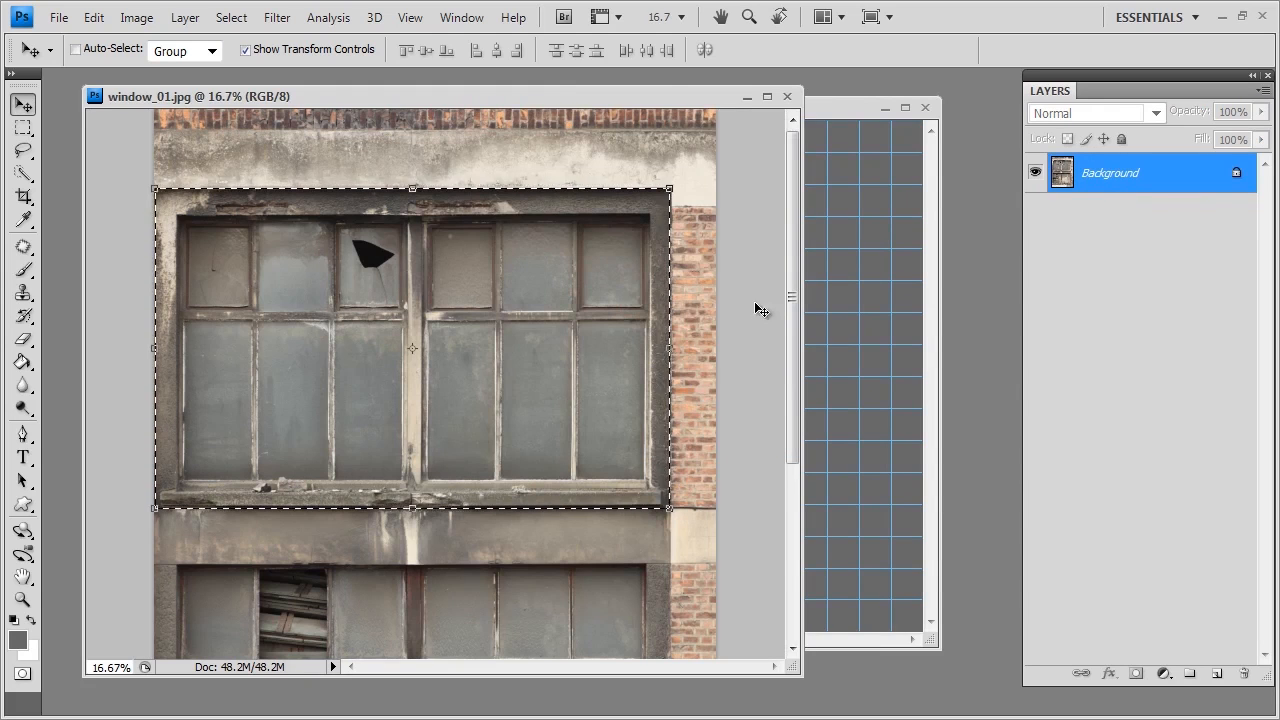
Step: Marquee-select the lower, partly boarded window in window_01.jpg
{"action": "scroll", "scroll_direction": "down", "scroll_amount": 3}
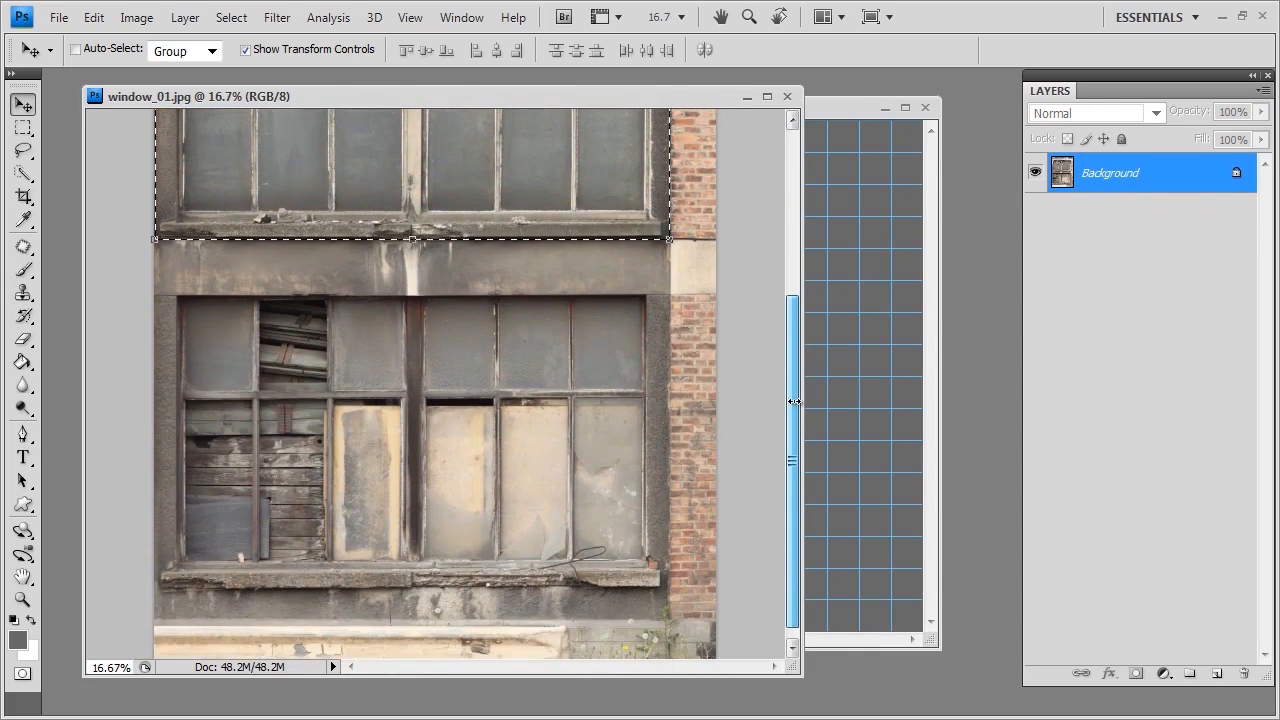
{"action": "left_click", "coordinate": [18, 136]}
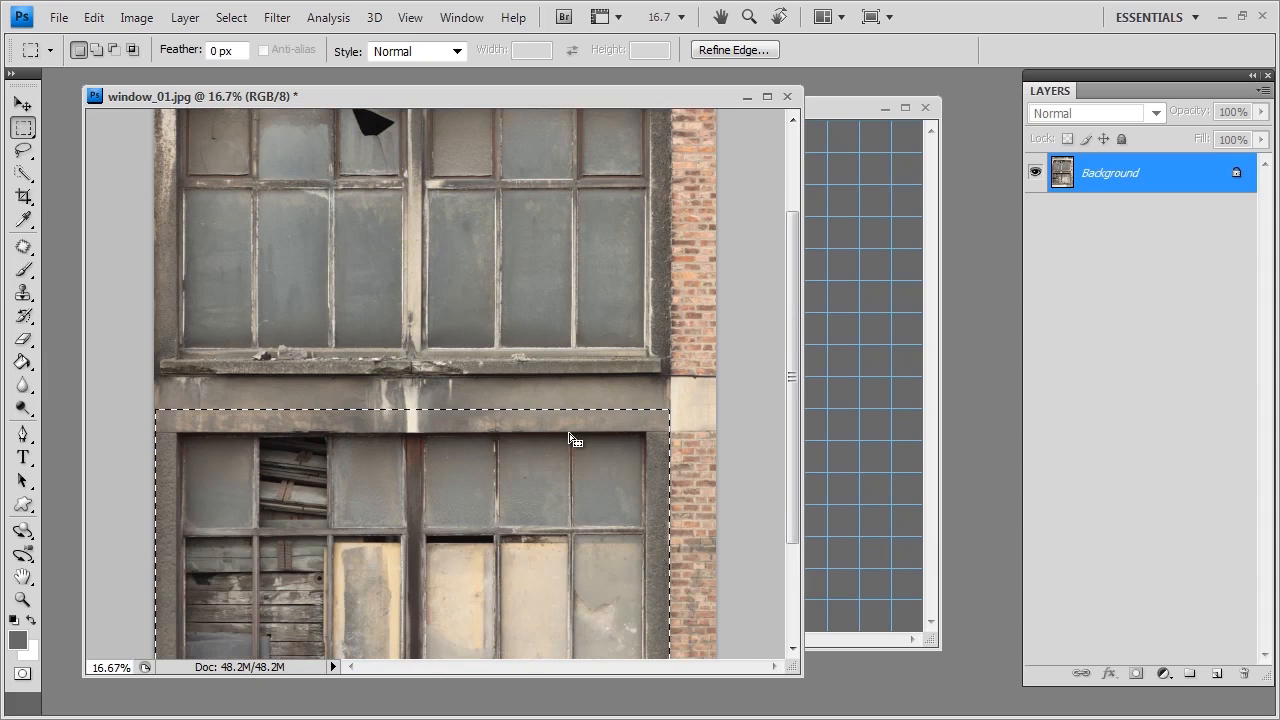
{"action": "scroll", "scroll_direction": "down", "scroll_amount": 3}
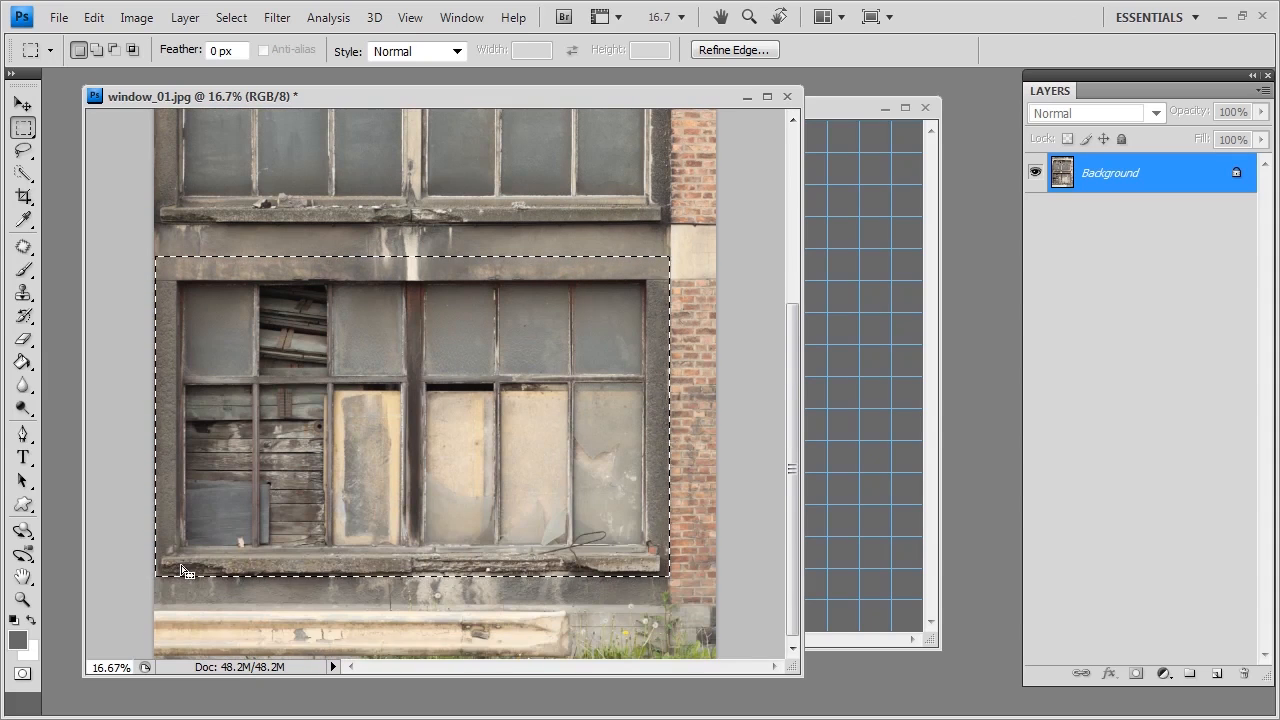
{"action": "left_click", "coordinate": [16, 104]}
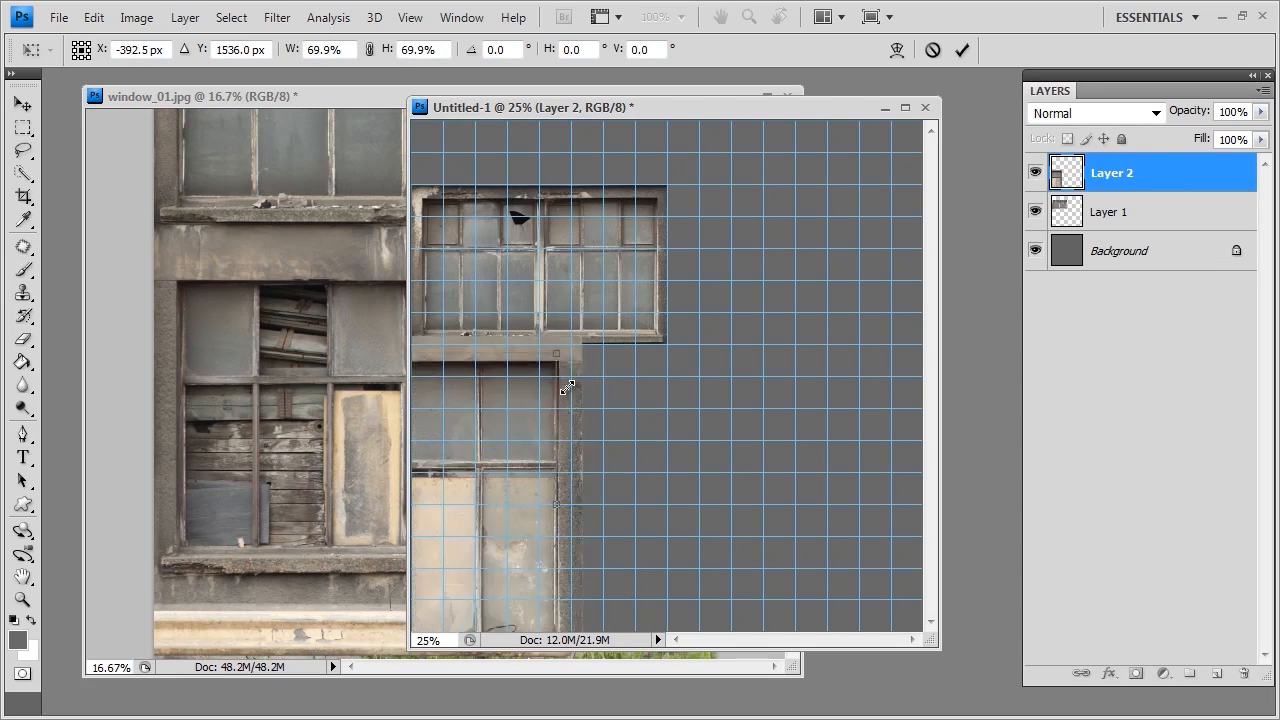
Step: Place the lower window at about 70% scale on the grid directly beneath Layer 1
{"action": "left_click_drag", "start_coordinate": [568, 386], "coordinate": [688, 396]}
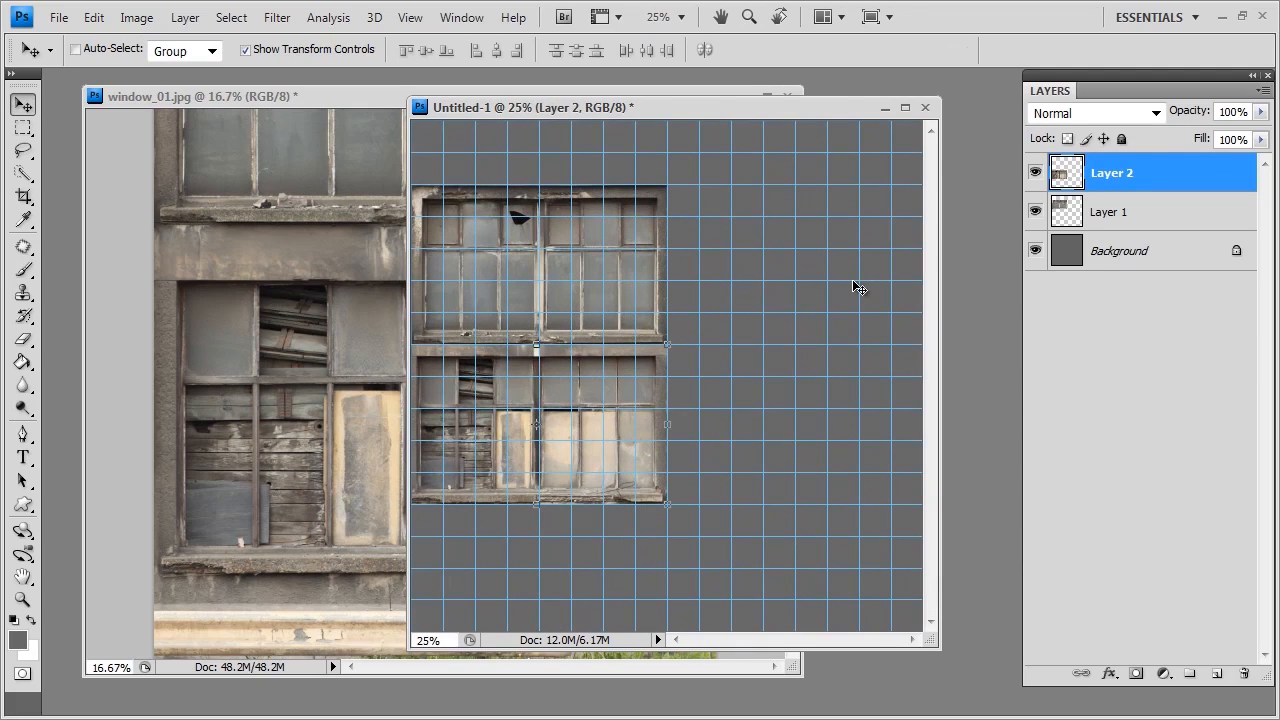
{"action": "mouse_move", "coordinate": [942, 324]}
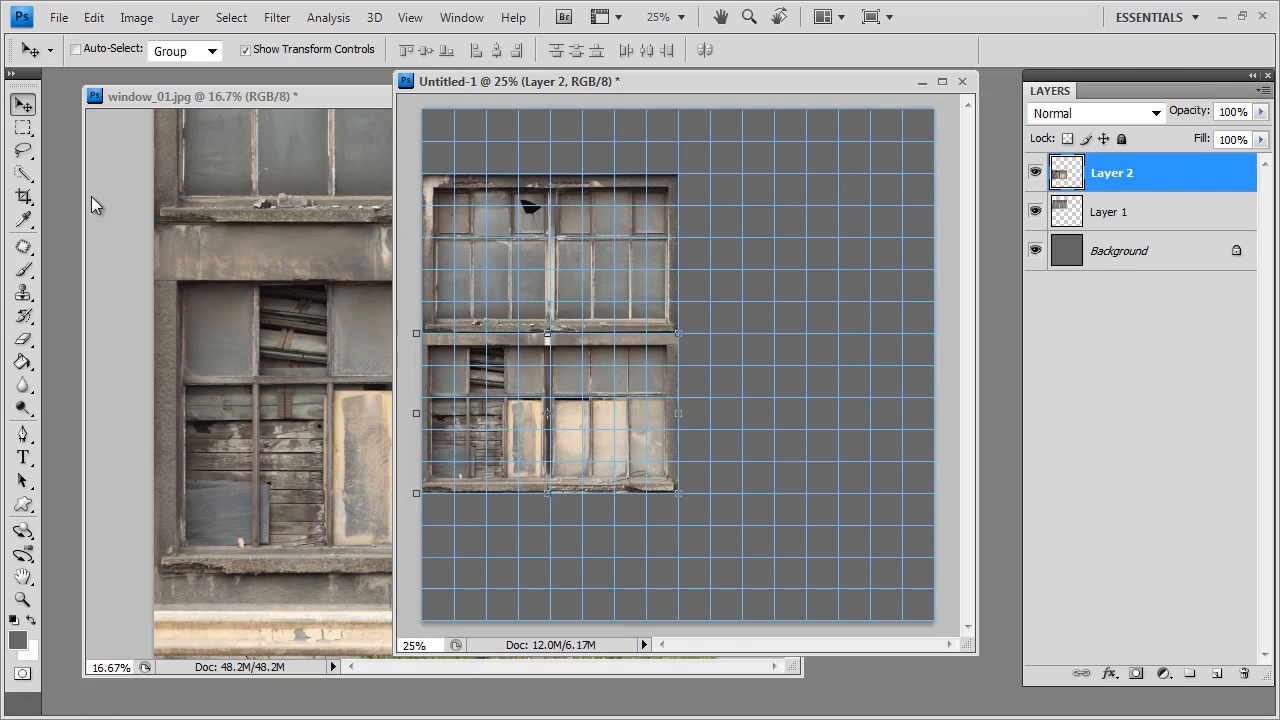
{"action": "mouse_move", "coordinate": [676, 164]}
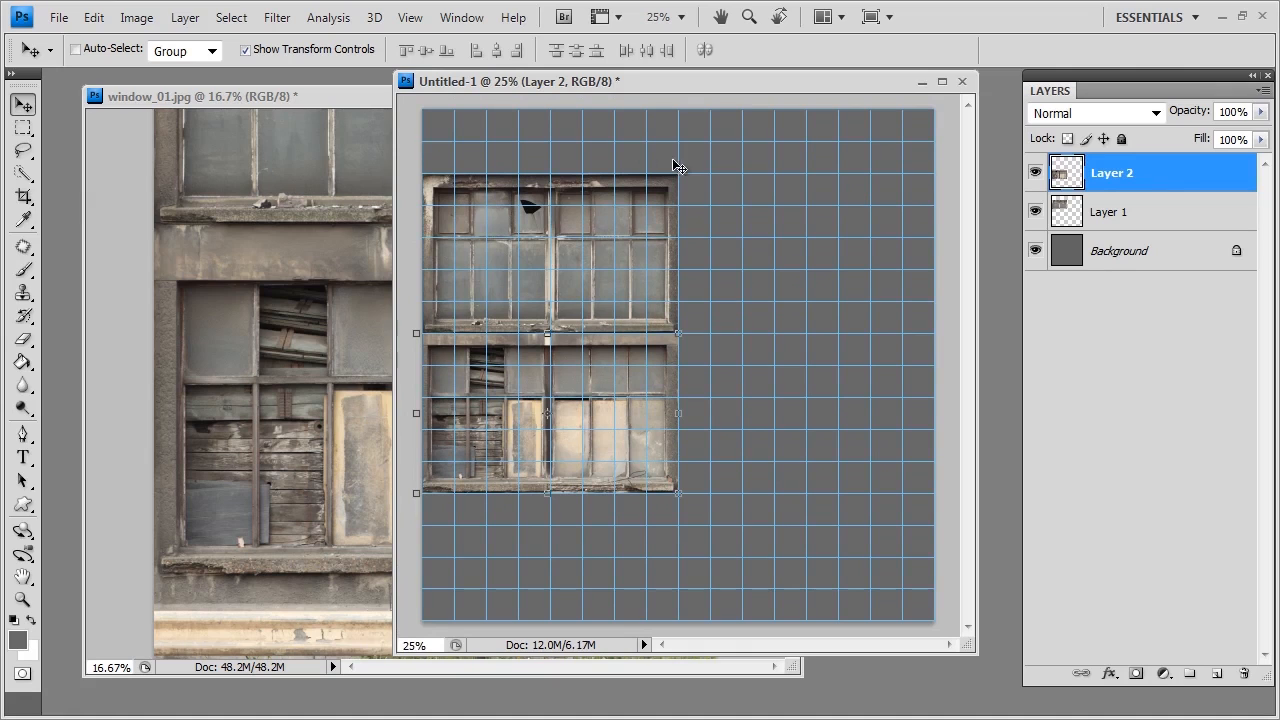
Step: Rename the two window layers starting with Window_01, then name their new group
{"action": "double_click", "coordinate": [1112, 172]}
{"action": "type", "text": "Window_01"}
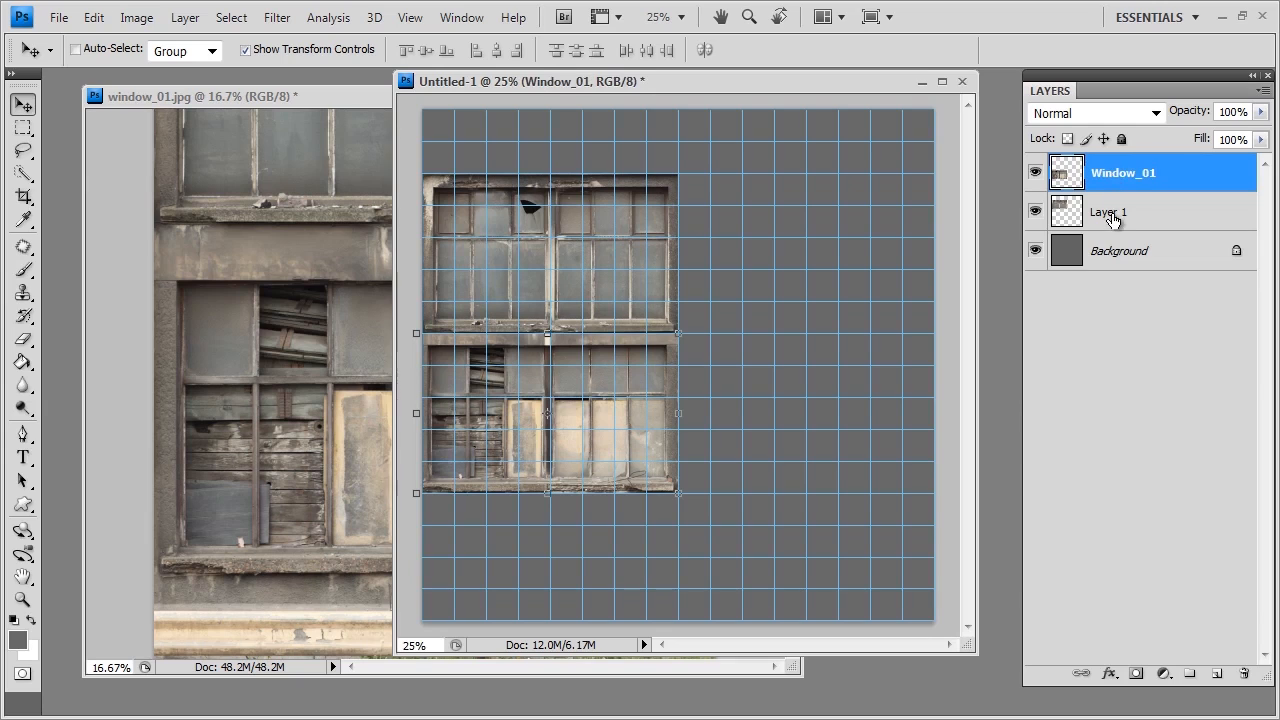
{"action": "double_click", "coordinate": [1108, 212]}
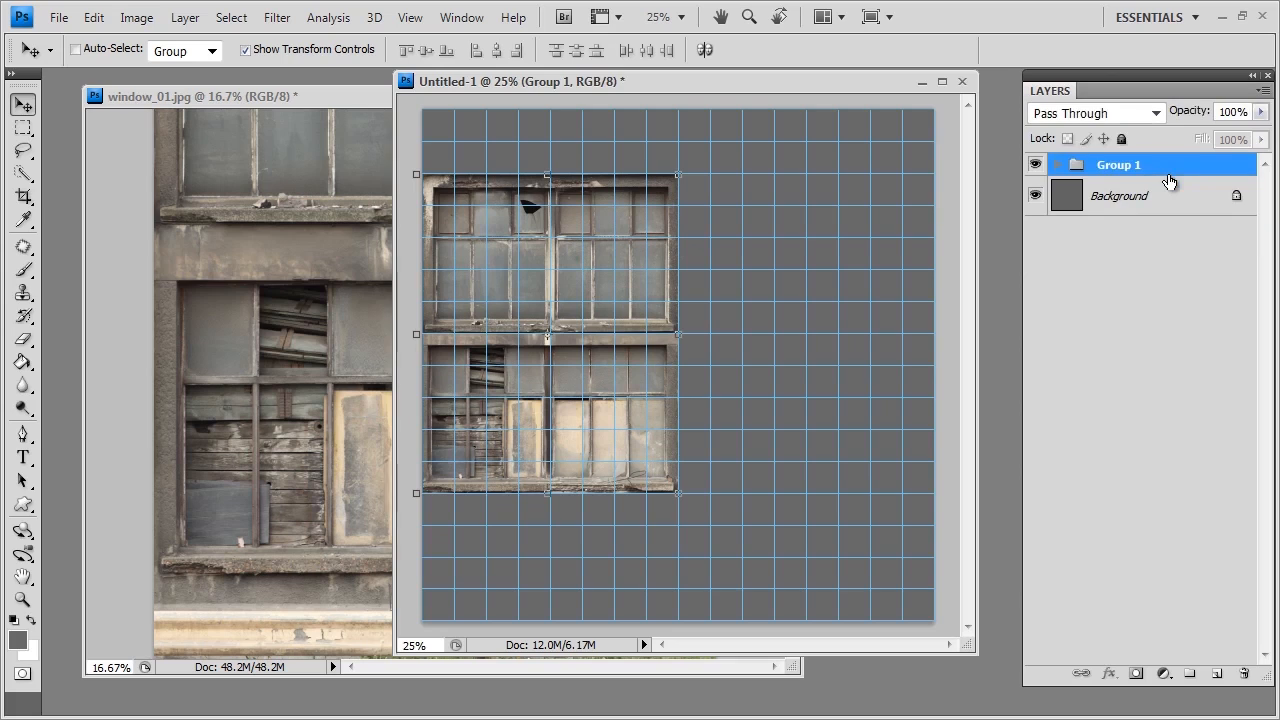
{"action": "double_click", "coordinate": [1118, 164]}
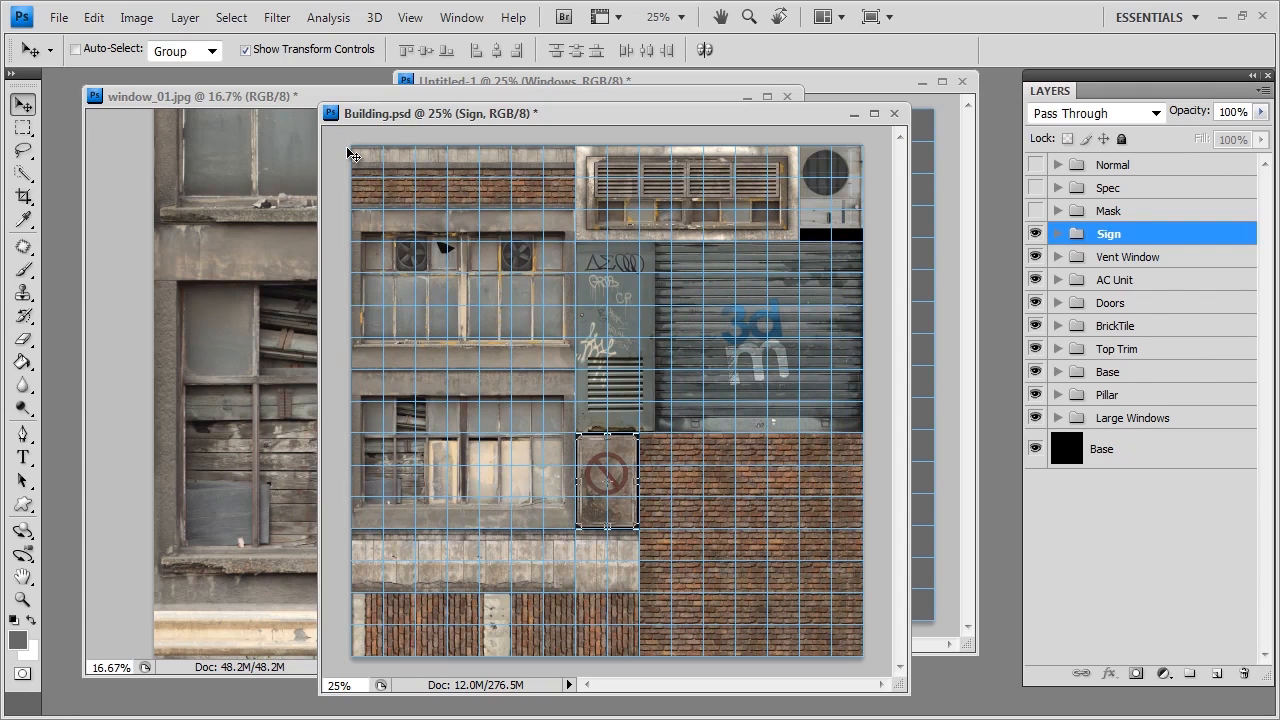
{"action": "mouse_move", "coordinate": [448, 466]}
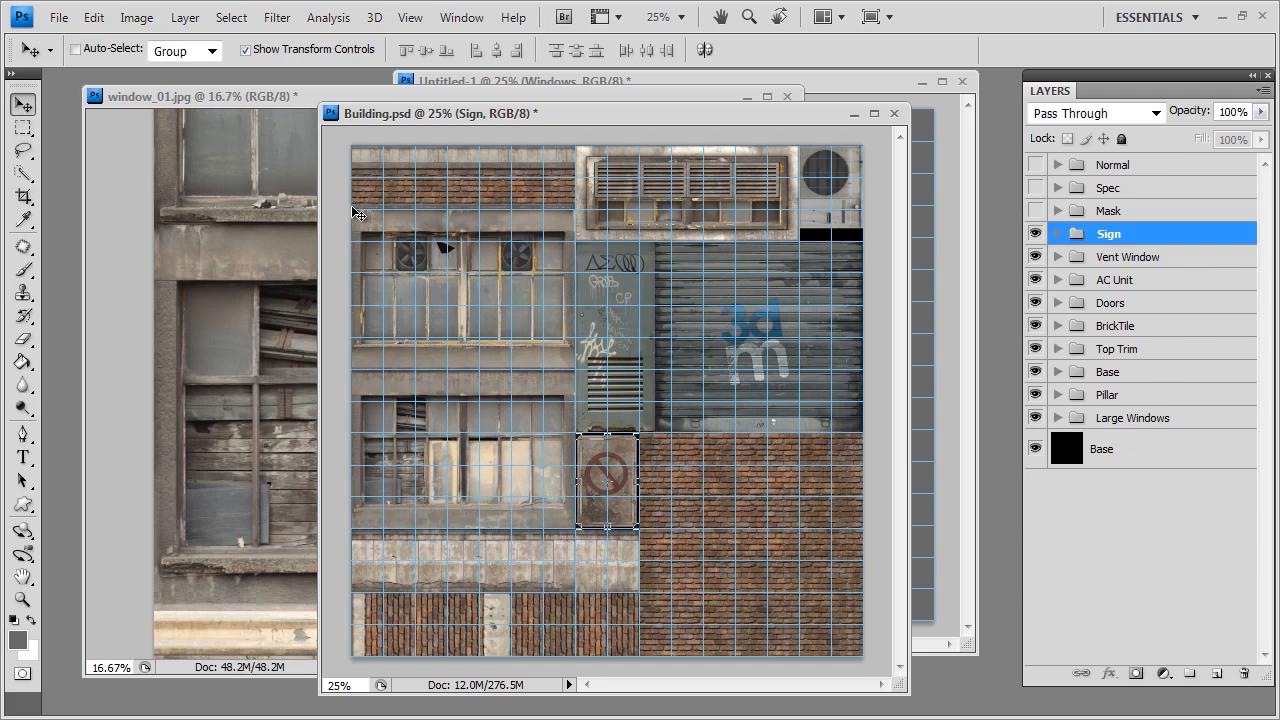
{"action": "mouse_move", "coordinate": [468, 204]}
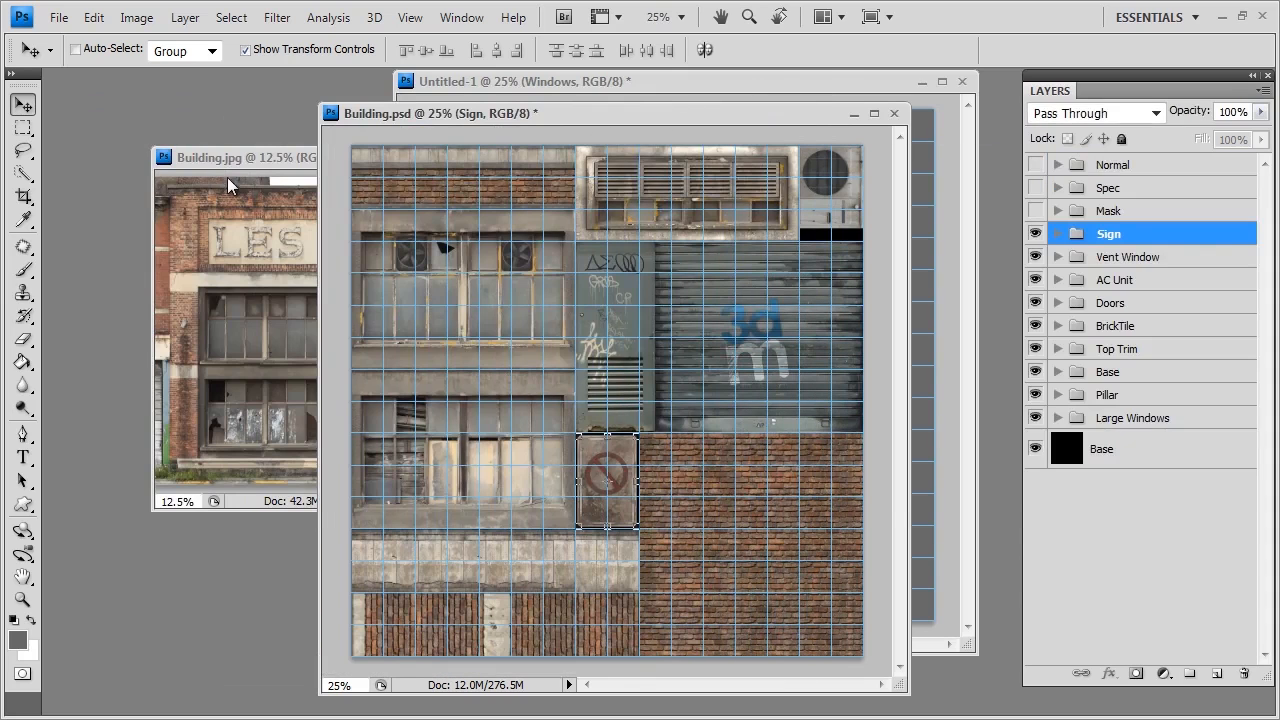
{"action": "left_click", "coordinate": [250, 156]}
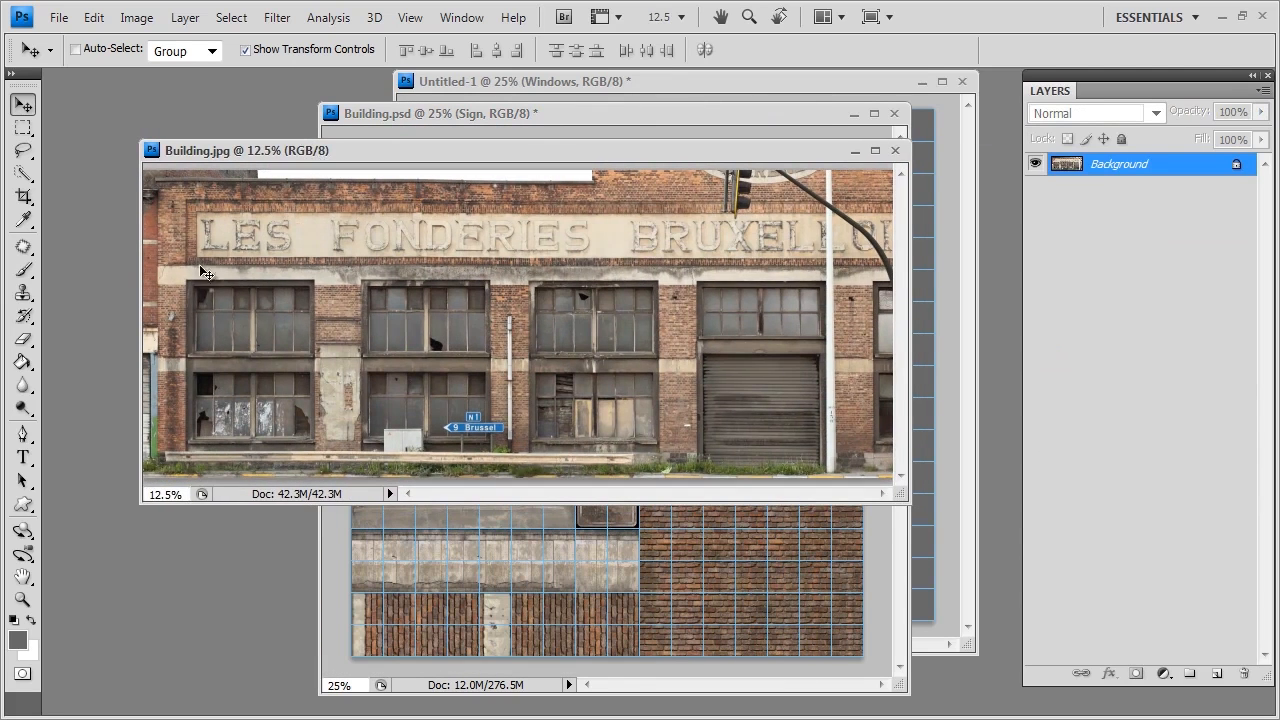
{"action": "mouse_move", "coordinate": [304, 284]}
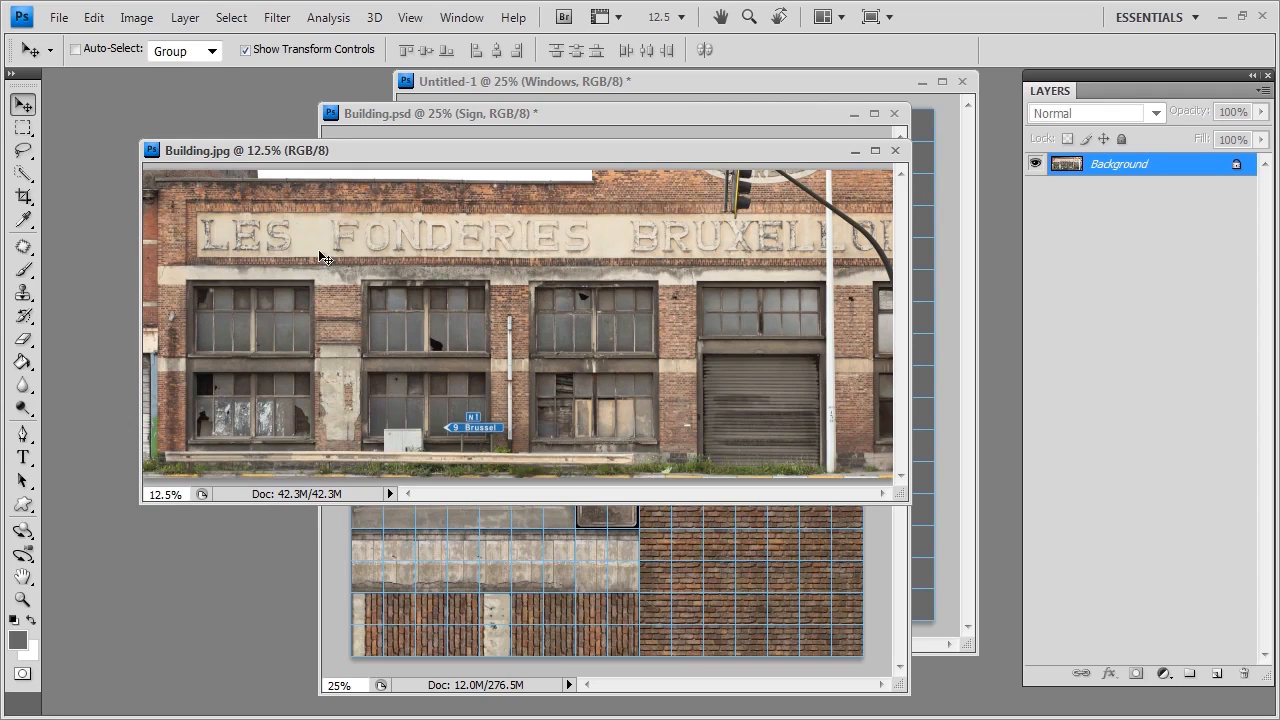
{"action": "mouse_move", "coordinate": [344, 244]}
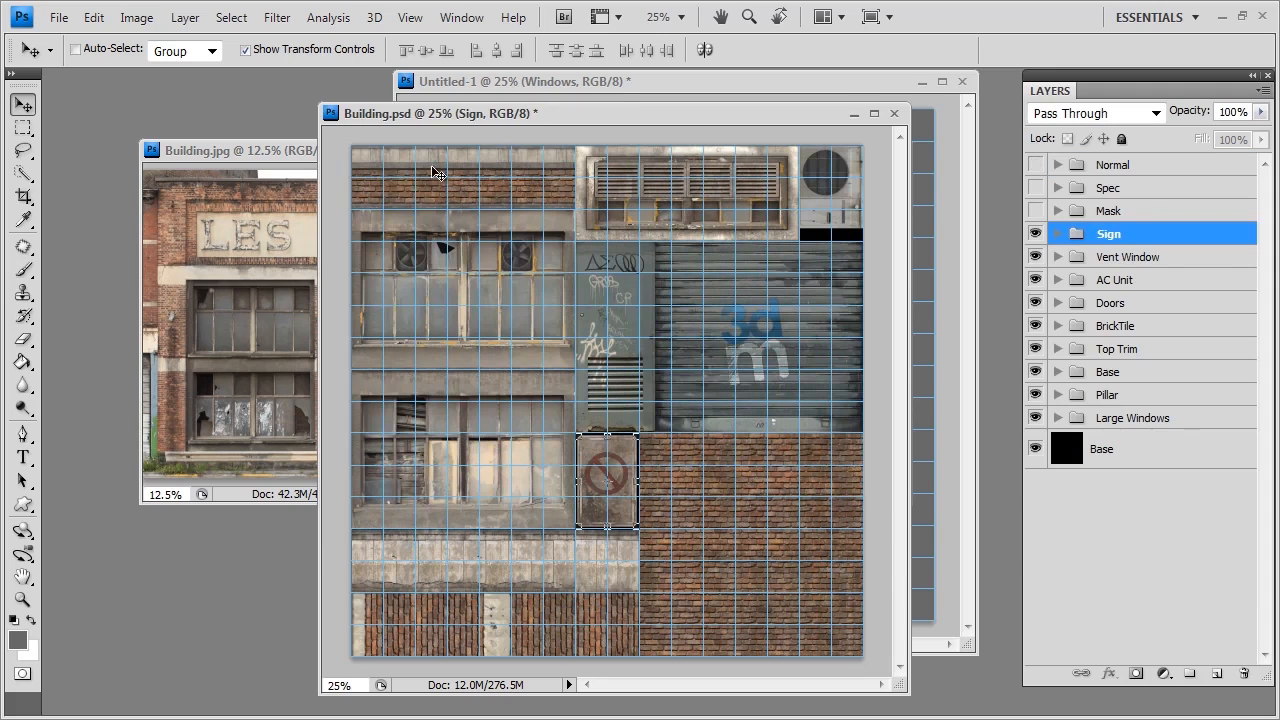
{"action": "mouse_move", "coordinate": [504, 544]}
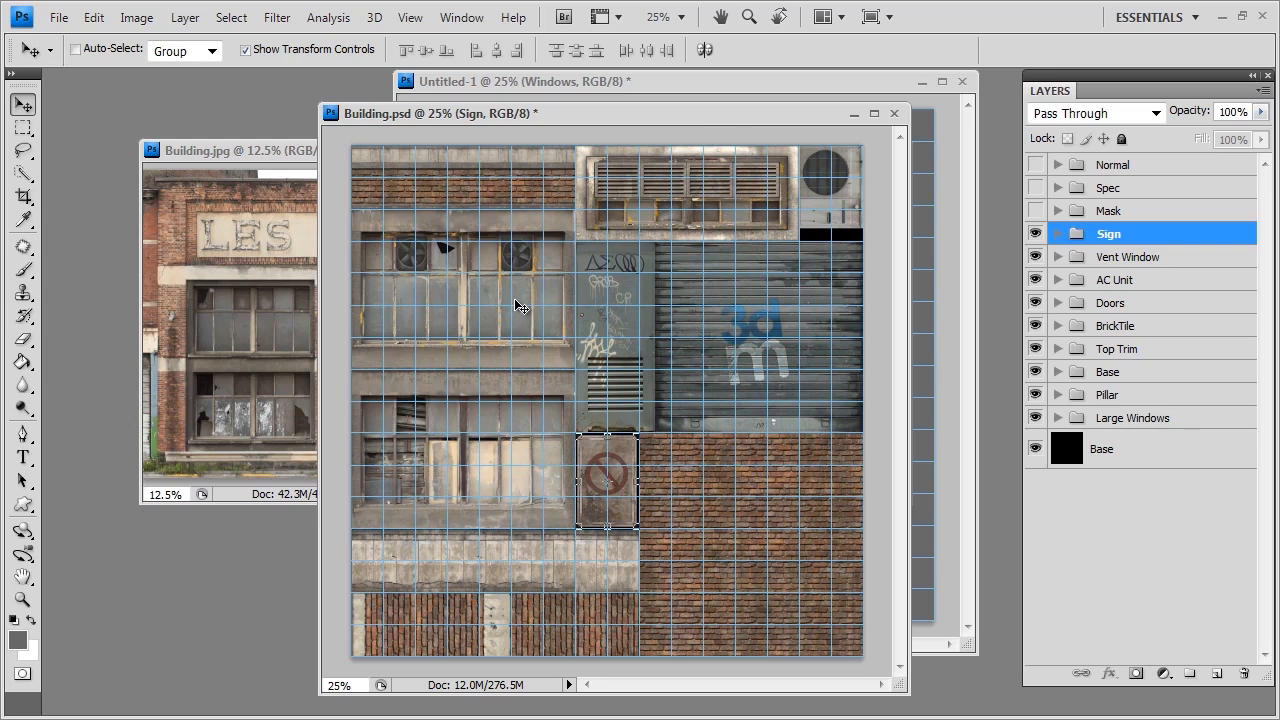
Step: Bring the Untitled-1 texture document back in front of Building.psd
{"action": "left_click_drag", "start_coordinate": [616, 112], "coordinate": [590, 116]}
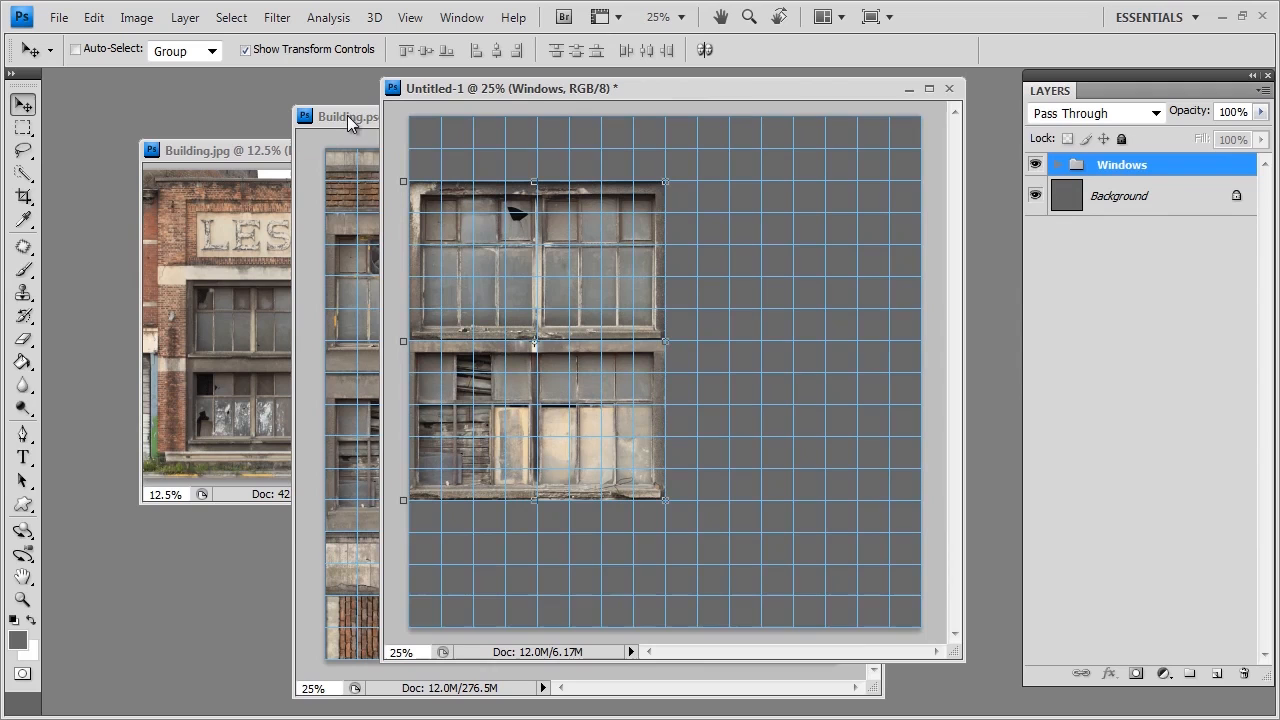
{"action": "mouse_move", "coordinate": [348, 116]}
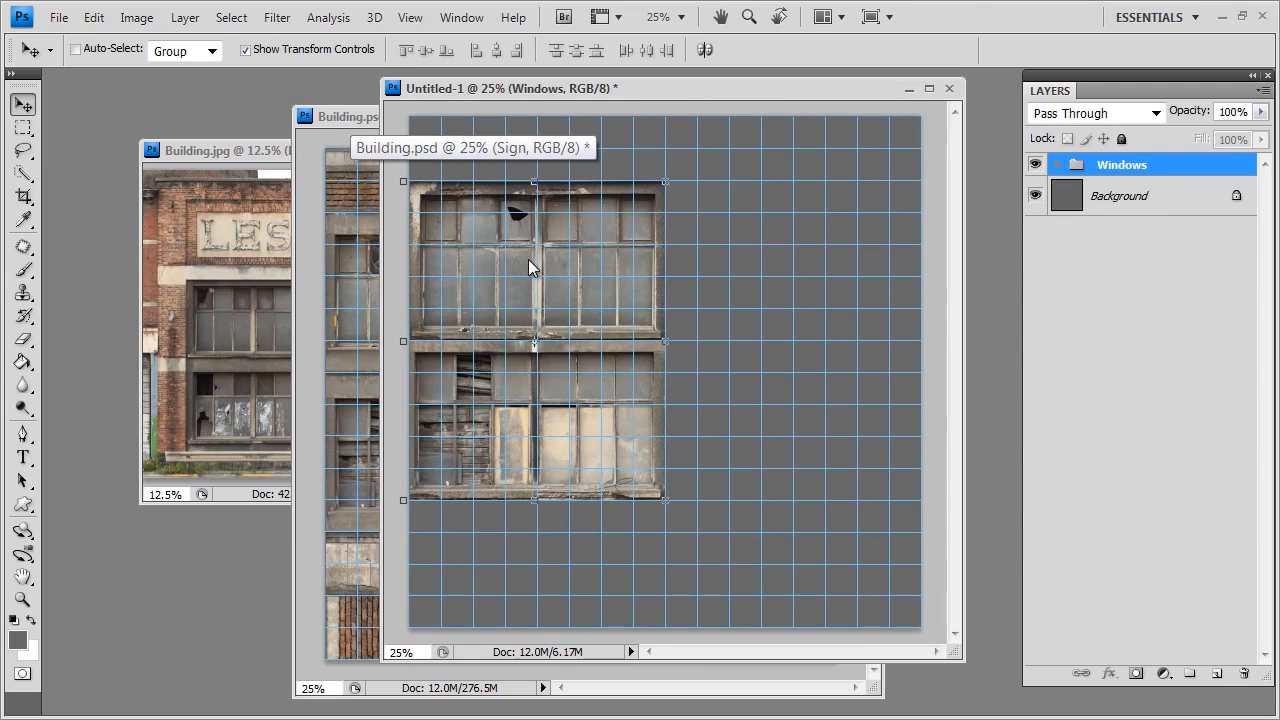